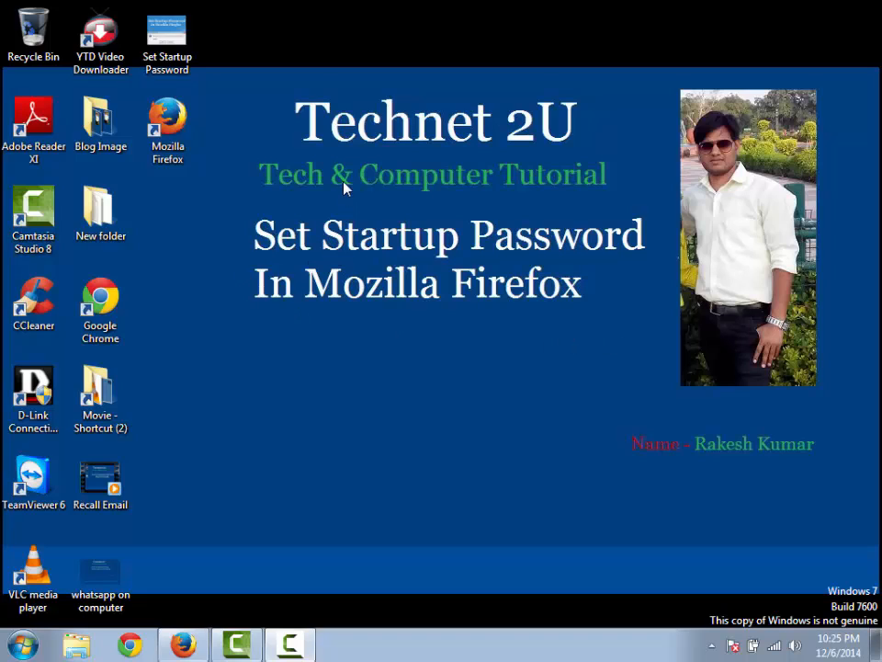
{"action": "mouse_move", "coordinate": [564, 217]}
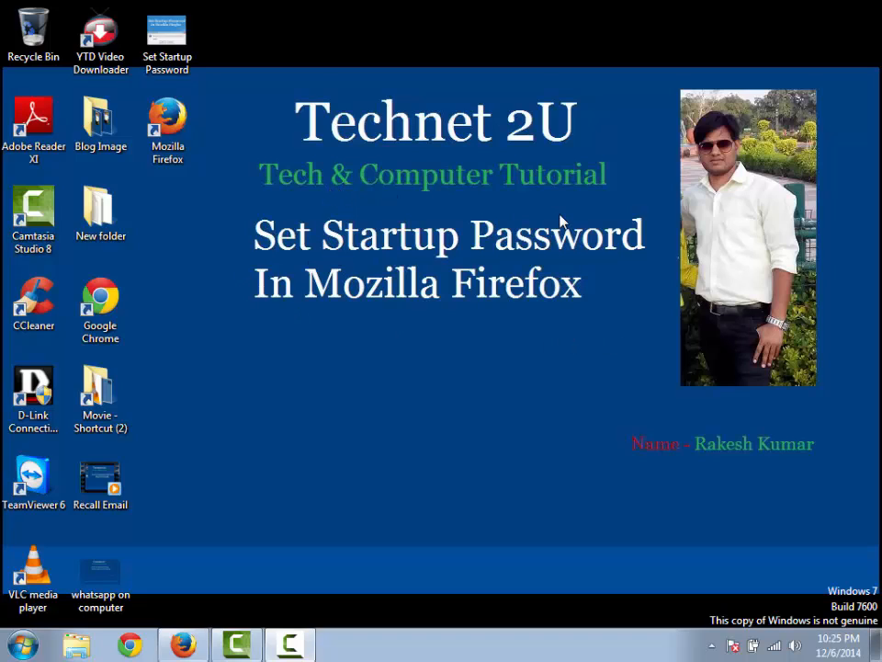
{"action": "mouse_move", "coordinate": [553, 210]}
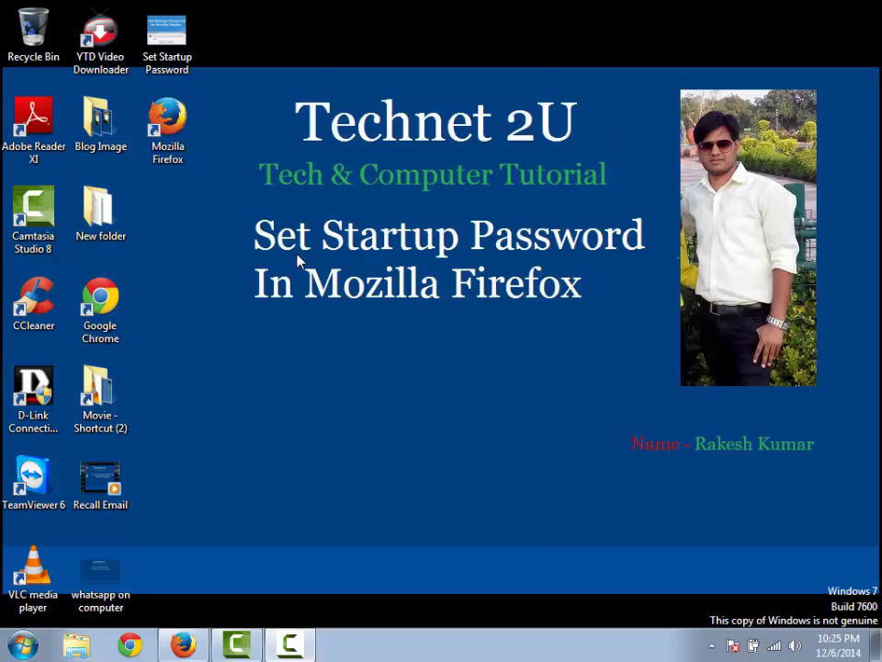
{"action": "mouse_move", "coordinate": [574, 286]}
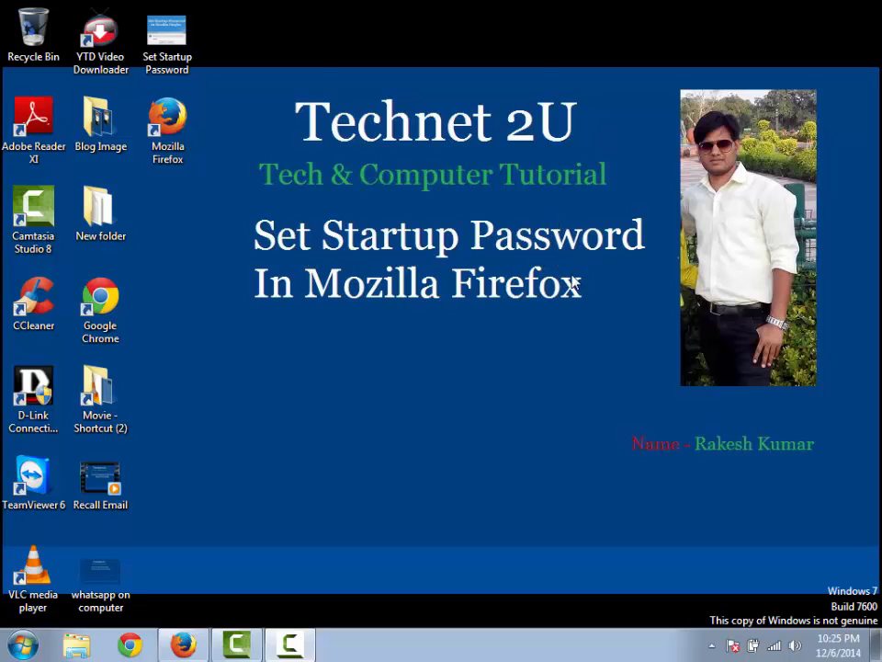
{"action": "mouse_move", "coordinate": [516, 378]}
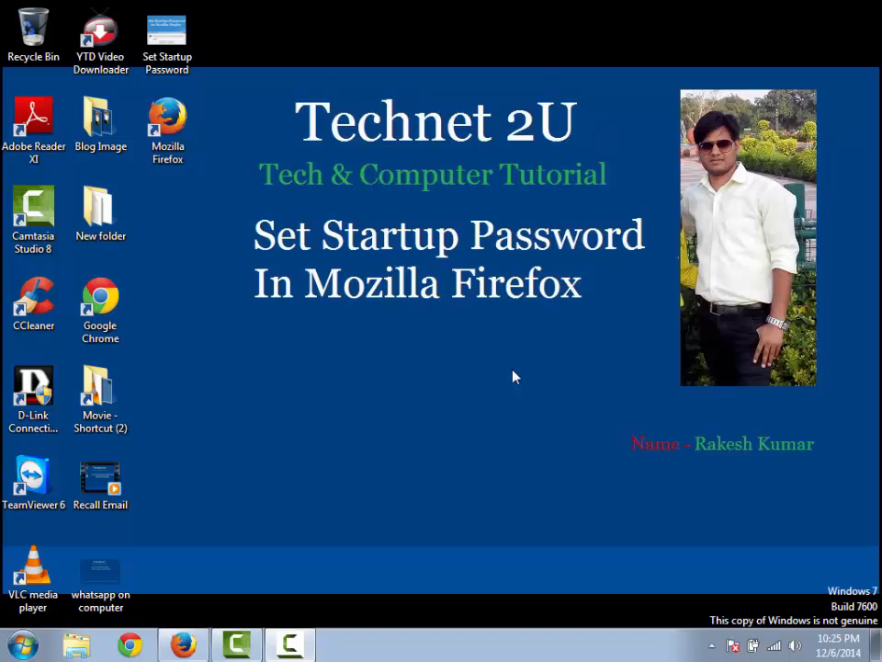
{"action": "mouse_move", "coordinate": [370, 298]}
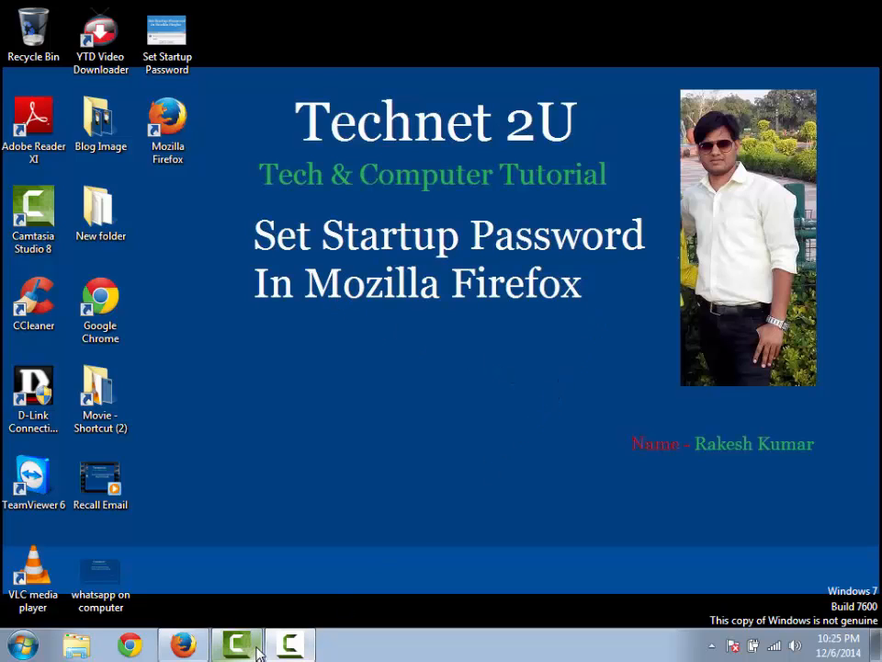
Switch to Firefox, open Tools > Add-ons, and enter 'startupmaster' as the add-on search.
{"action": "left_click", "coordinate": [182, 642]}
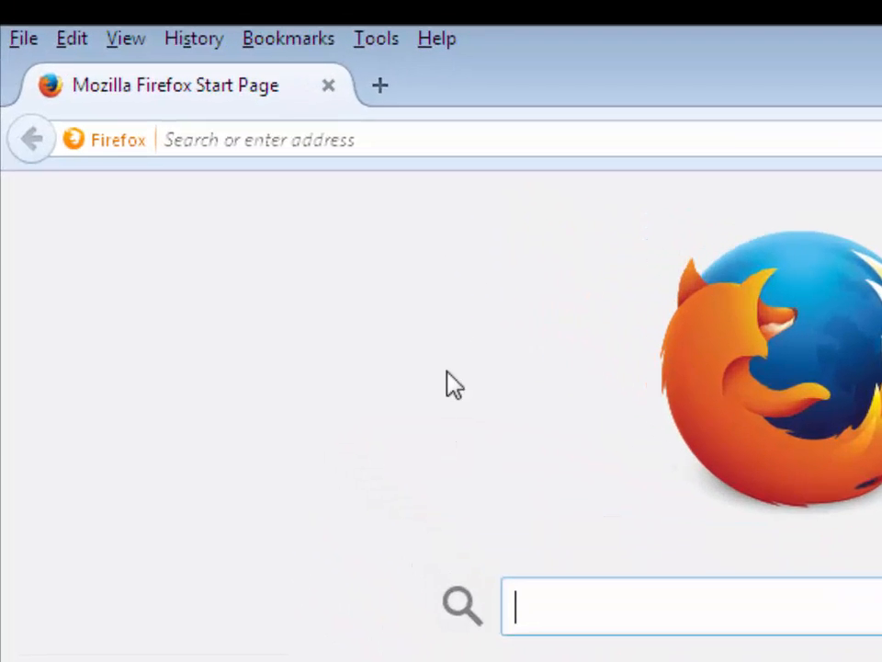
{"action": "left_click", "coordinate": [377, 39]}
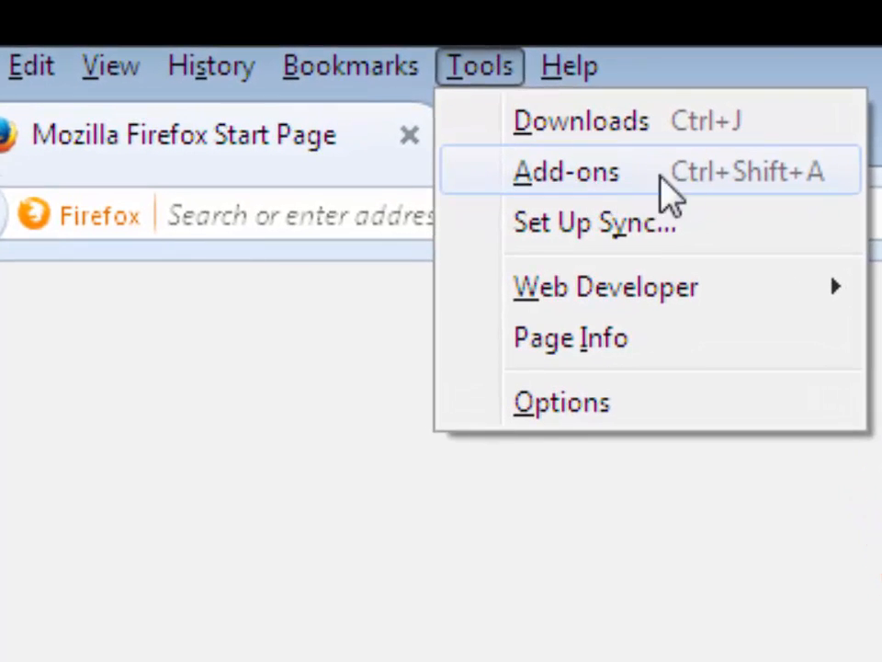
{"action": "left_click", "coordinate": [566, 171]}
{"action": "type", "text": "start"}
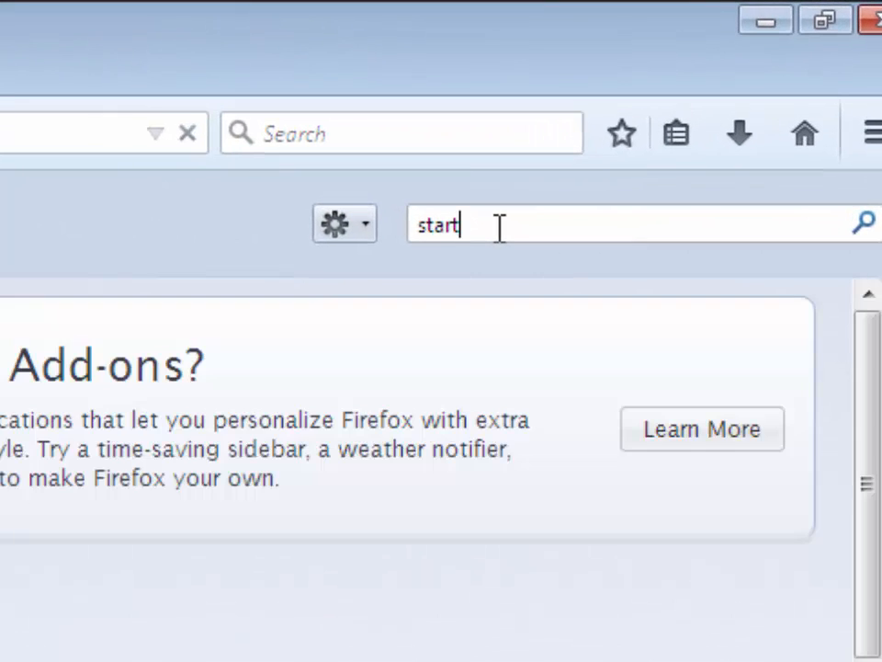
{"action": "type", "text": "upm"}
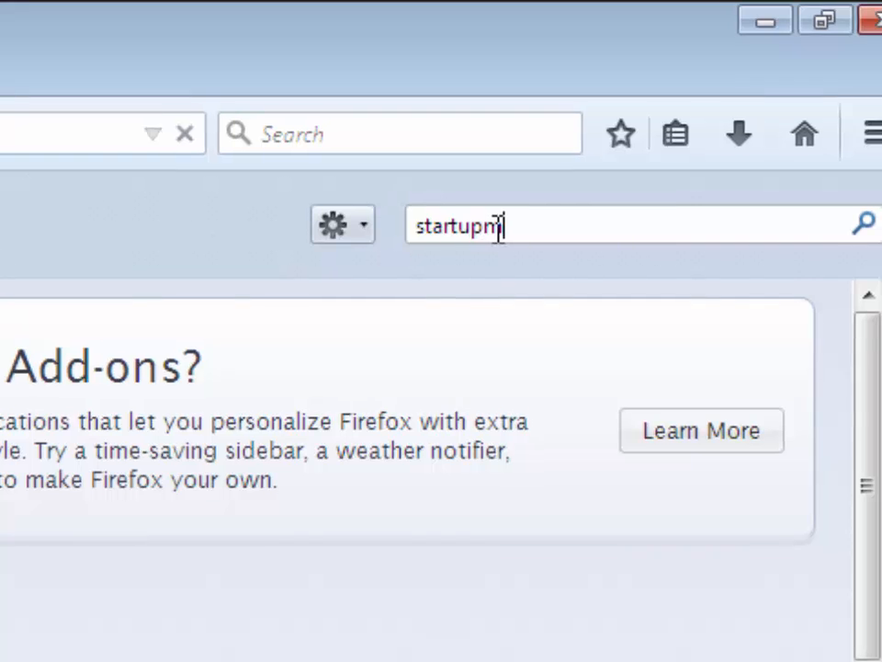
{"action": "type", "text": "aster"}
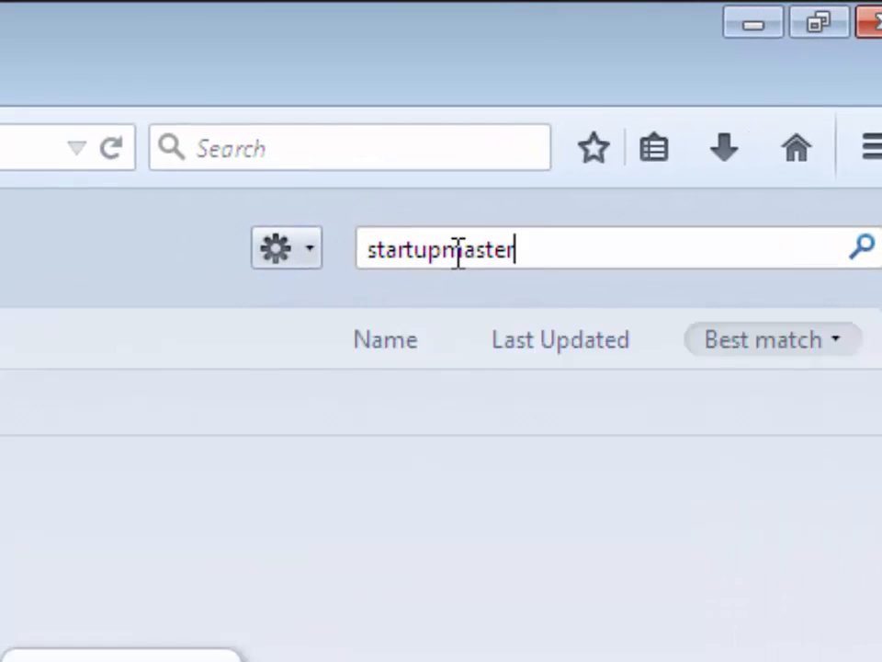
Run the 'startupmaster' search and install StartupMaster 1.6 from the results.
{"action": "key", "text": "Return"}
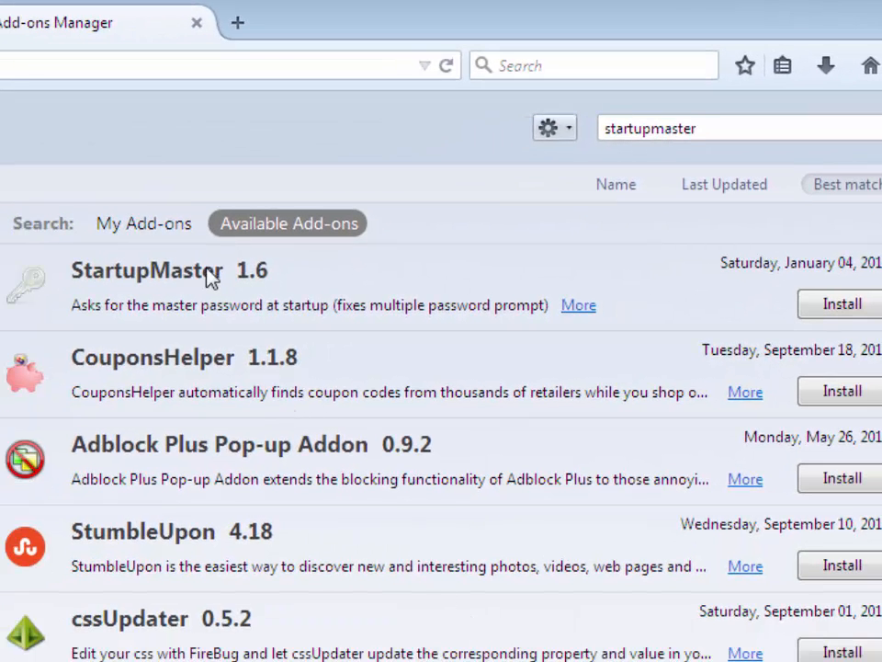
{"action": "mouse_move", "coordinate": [231, 297]}
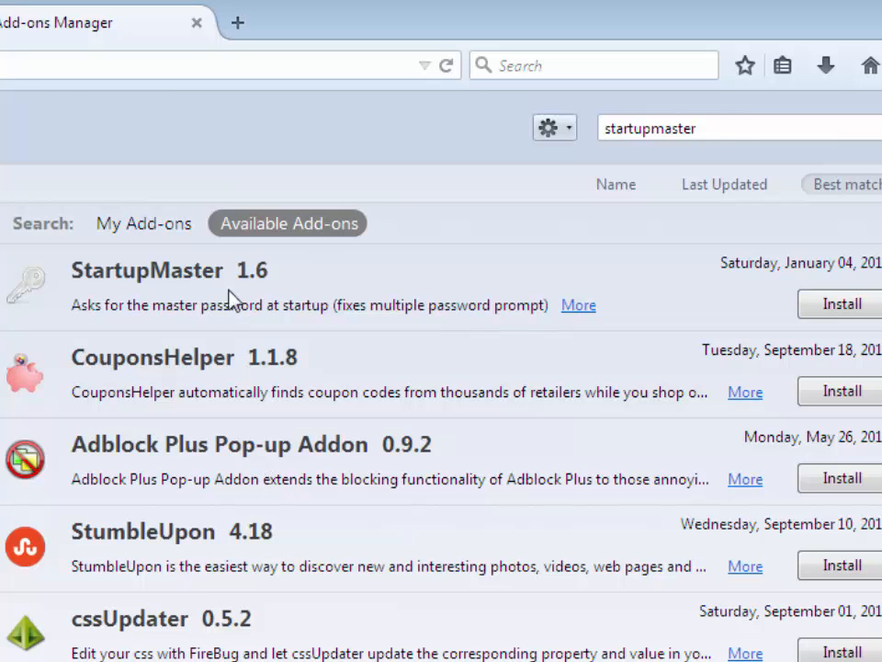
{"action": "scroll", "scroll_direction": "down", "scroll_amount": 3}
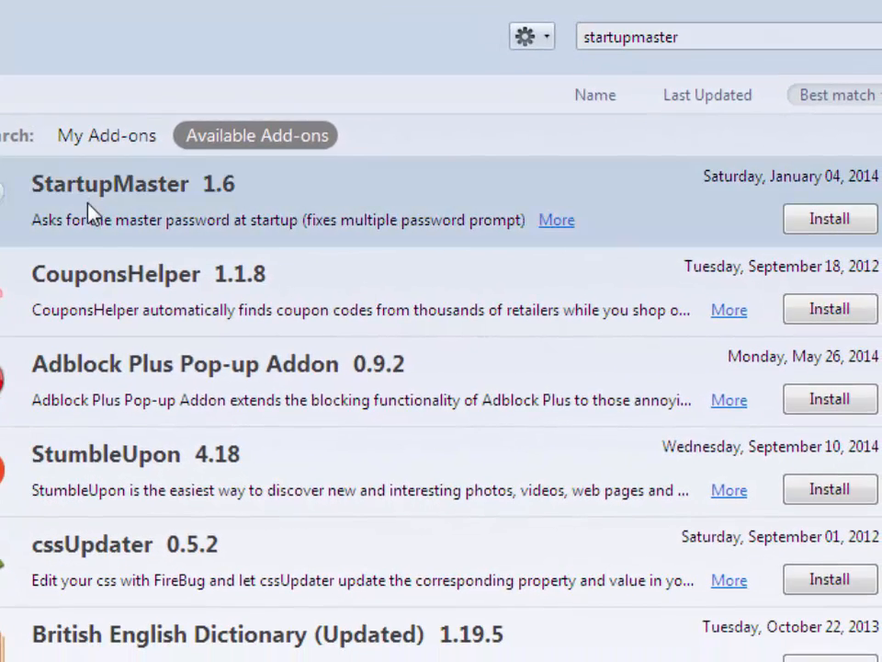
{"action": "mouse_move", "coordinate": [814, 309]}
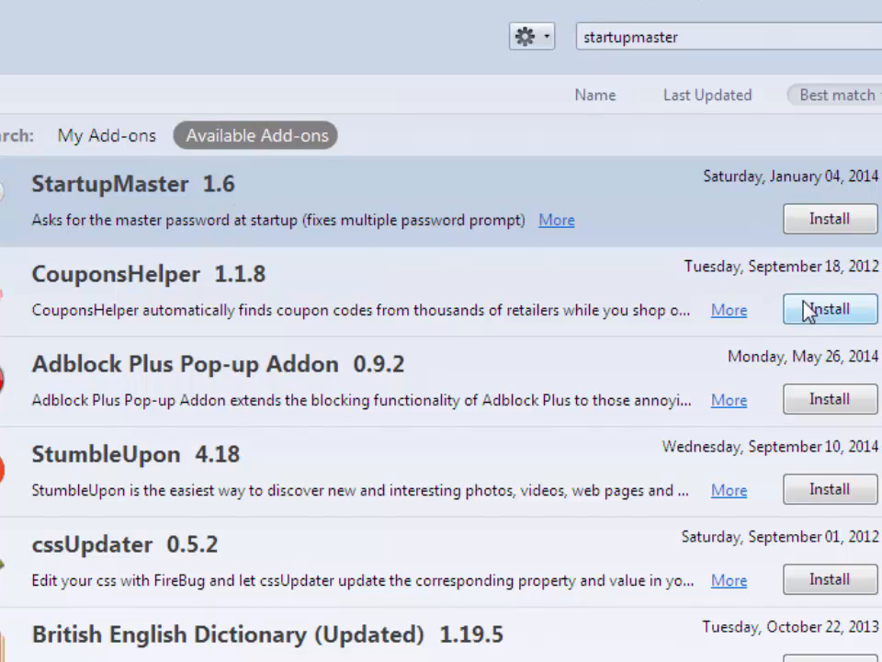
{"action": "left_click", "coordinate": [829, 219]}
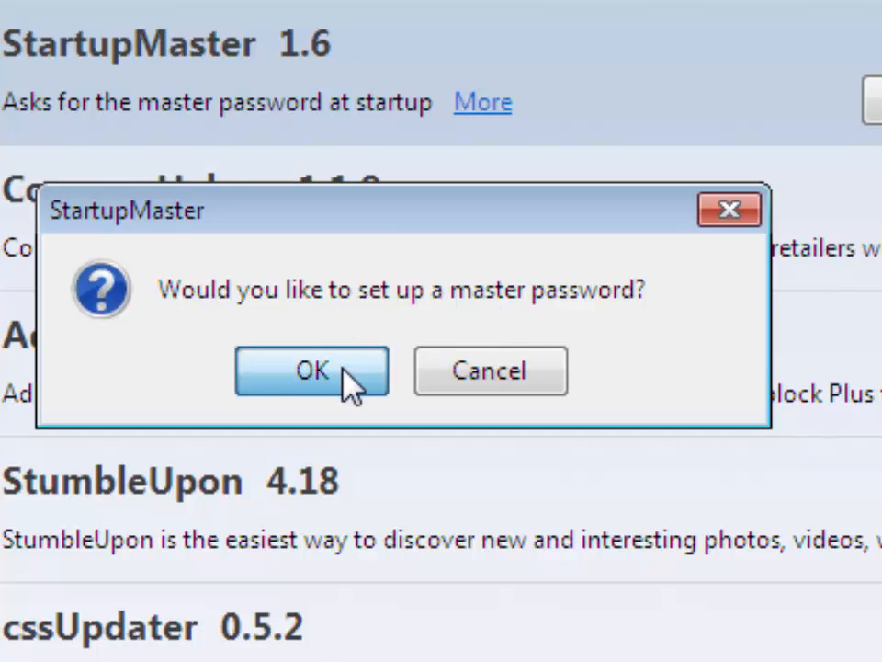
Agree to set up a master password, enter and save it, and acknowledge the success message.
{"action": "left_click", "coordinate": [311, 371]}
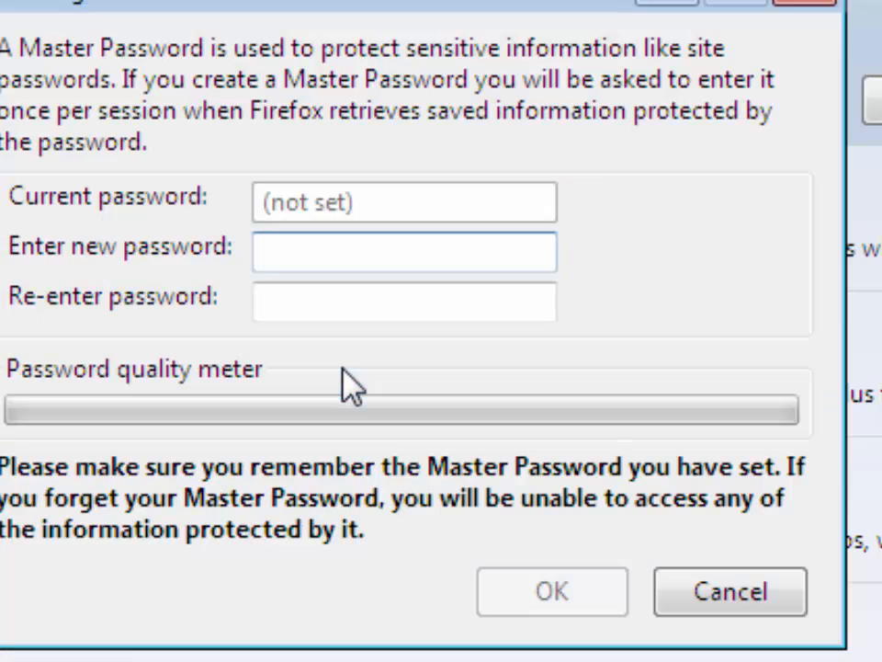
{"action": "type", "text": "•"}
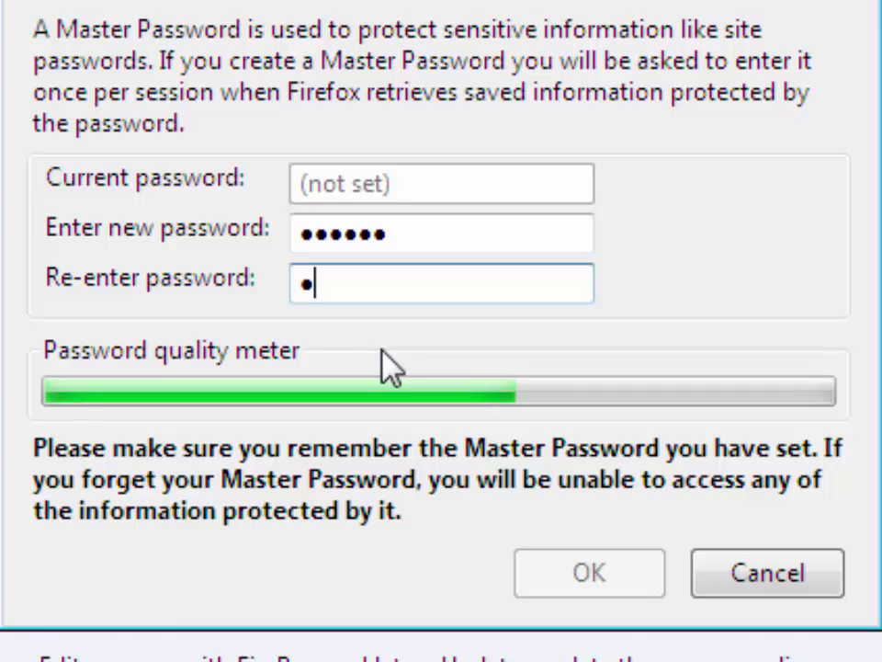
{"action": "type", "text": "•••••"}
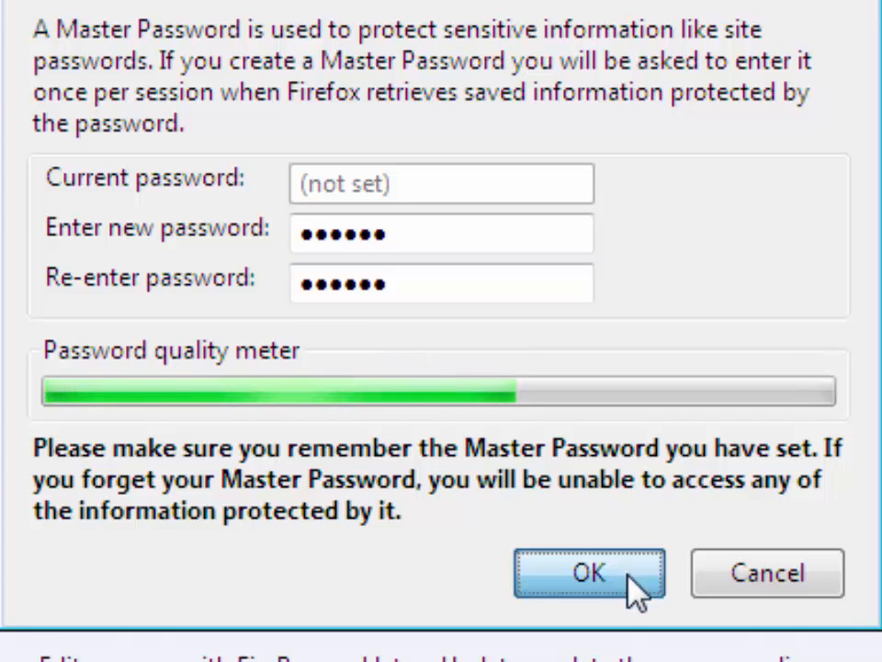
{"action": "left_click", "coordinate": [590, 574]}
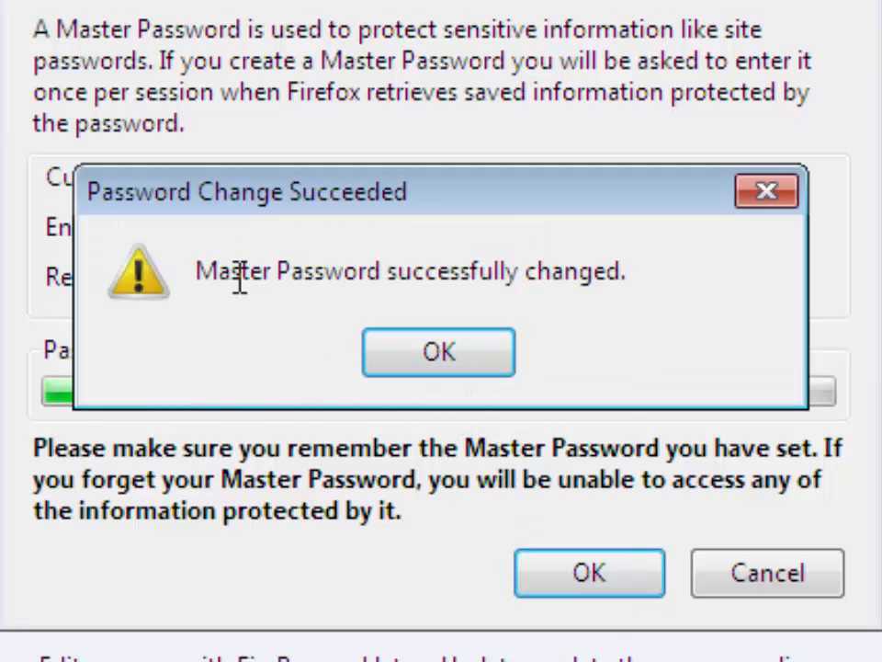
{"action": "mouse_move", "coordinate": [443, 317]}
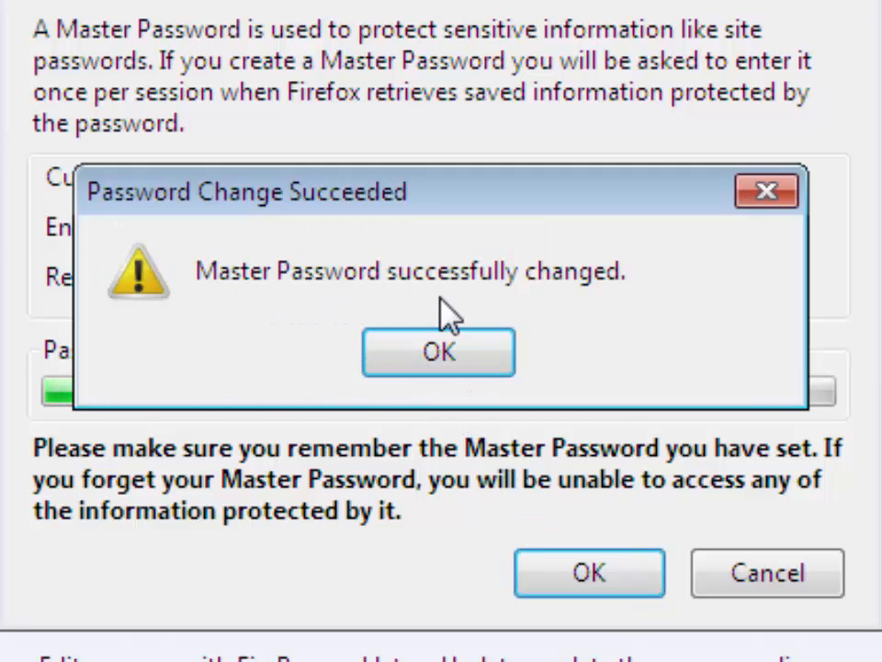
{"action": "left_click", "coordinate": [438, 352]}
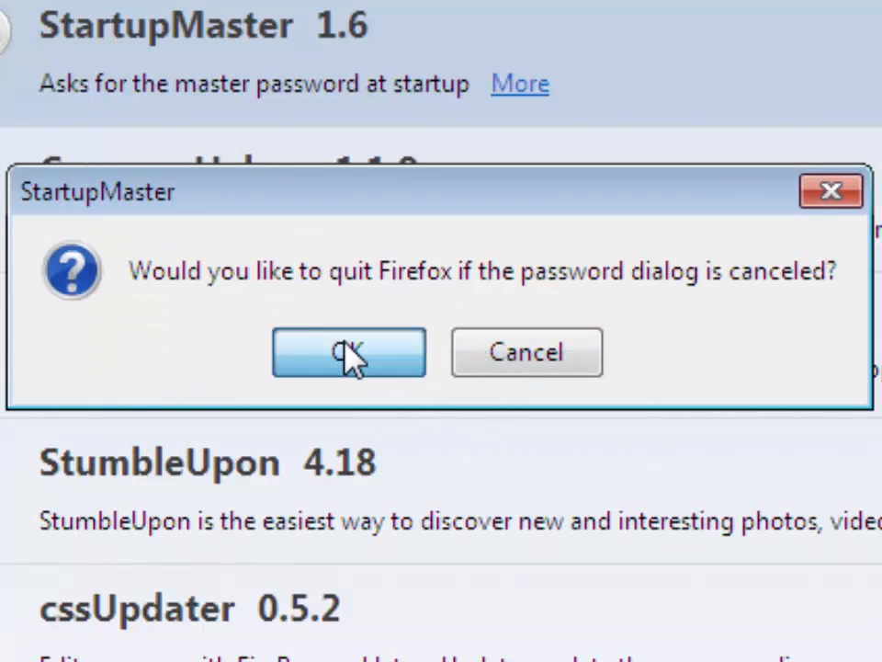
Make Firefox quit on a canceled prompt, close both tabs, and unlock the relaunched Firefox with the master password.
{"action": "left_click", "coordinate": [348, 352]}
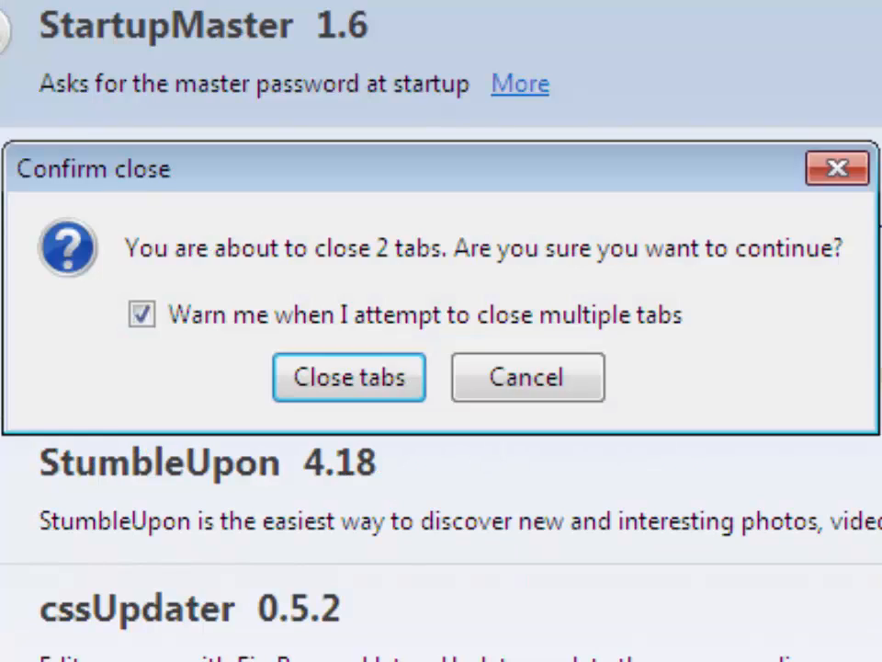
{"action": "left_click", "coordinate": [348, 376]}
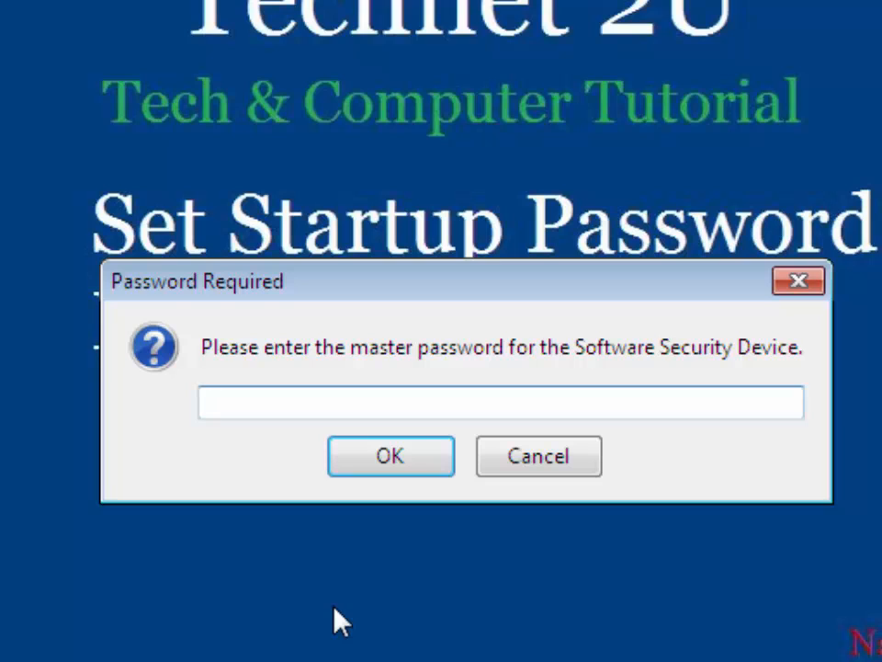
{"action": "type", "text": "***"}
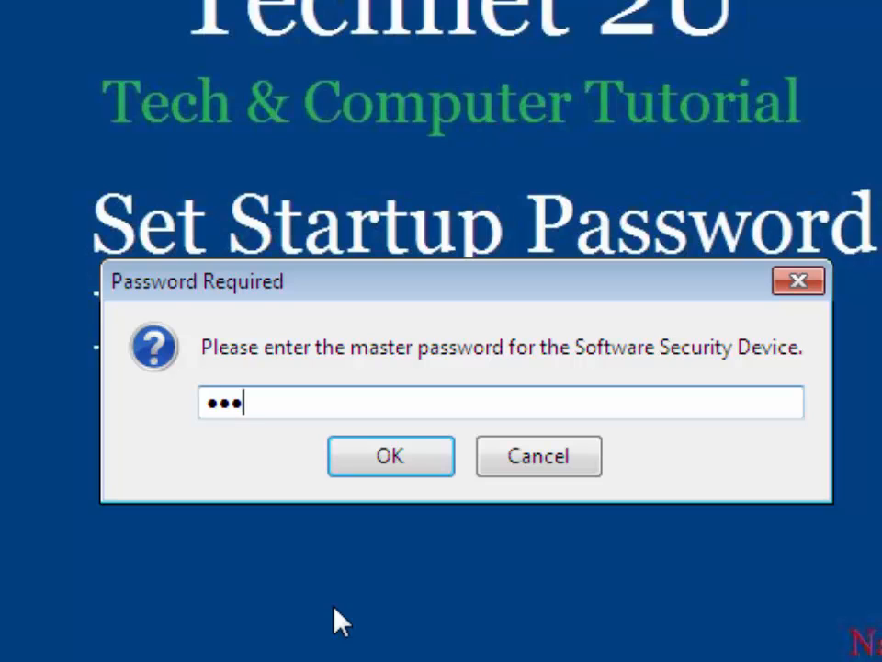
{"action": "left_click", "coordinate": [390, 456]}
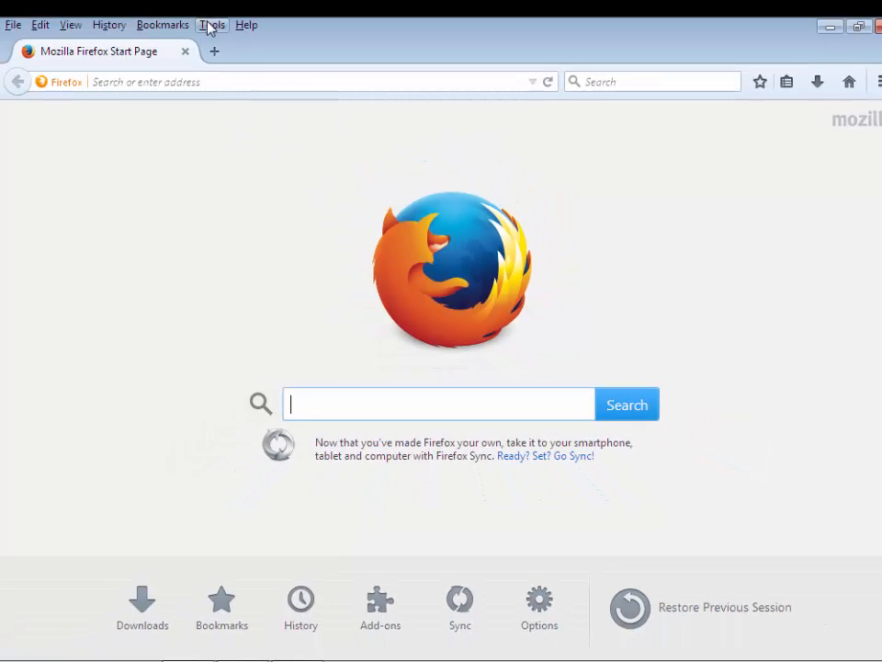
Open Firefox Options from the Tools menu and go to the Security section.
{"action": "left_click", "coordinate": [212, 25]}
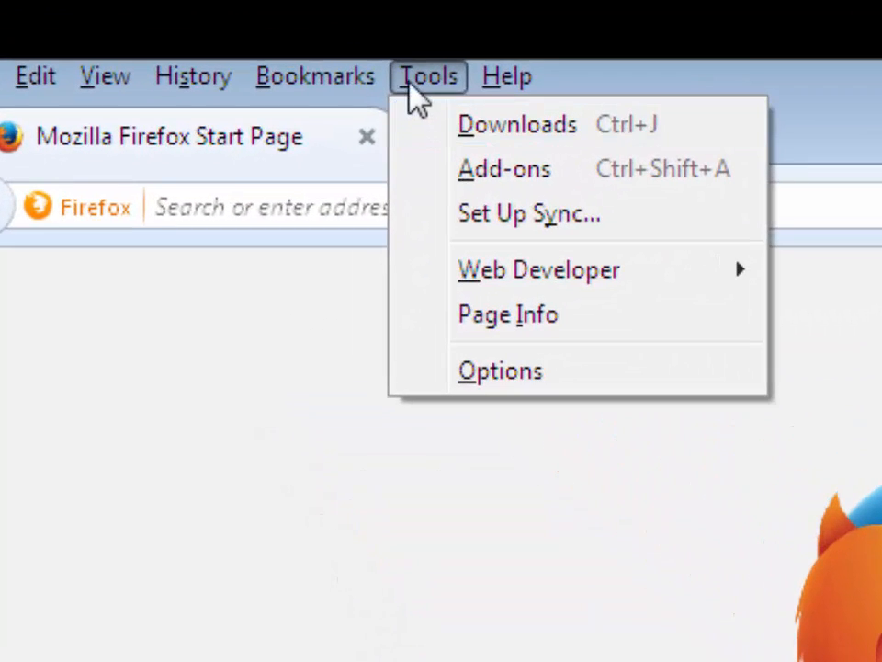
{"action": "left_click", "coordinate": [500, 371]}
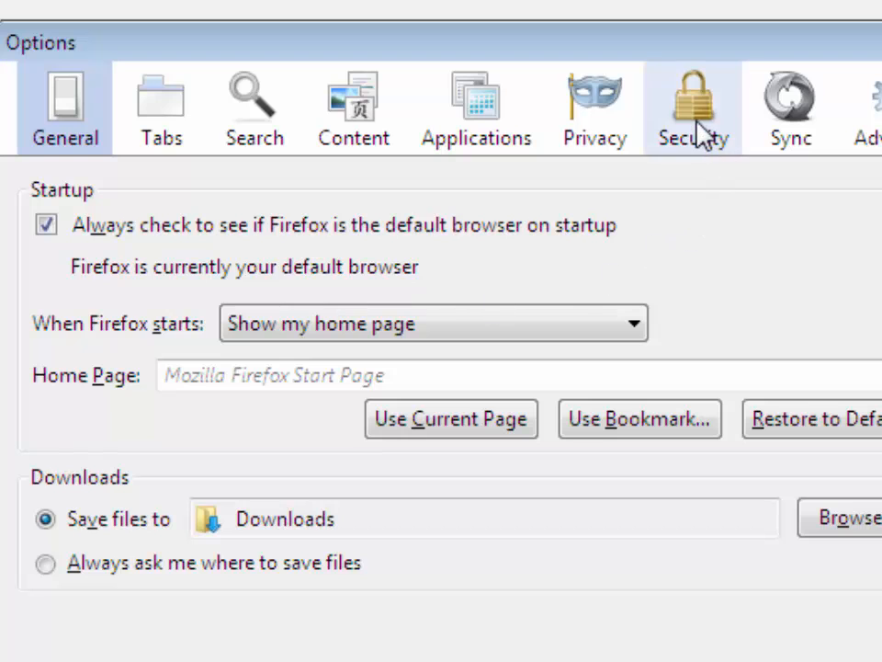
{"action": "left_click", "coordinate": [693, 106]}
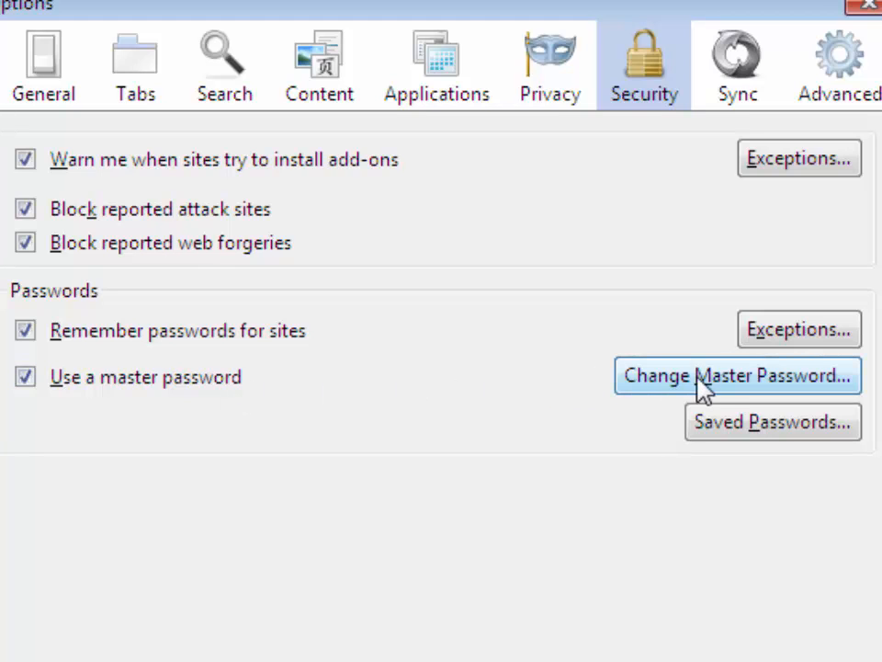
Enter the current master password, then enter and confirm the new one and save it.
{"action": "left_click", "coordinate": [738, 377]}
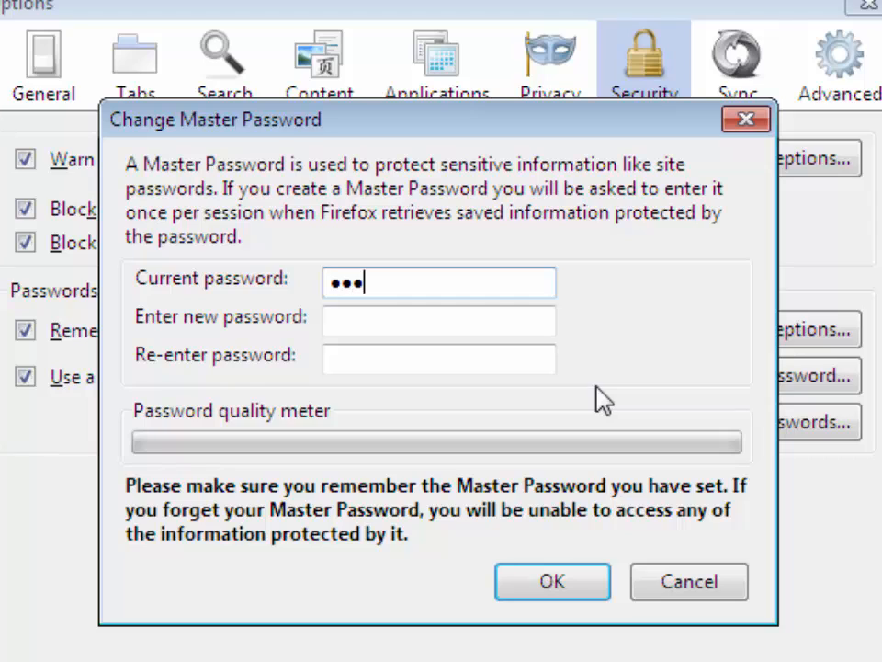
{"action": "type", "text": "••"}
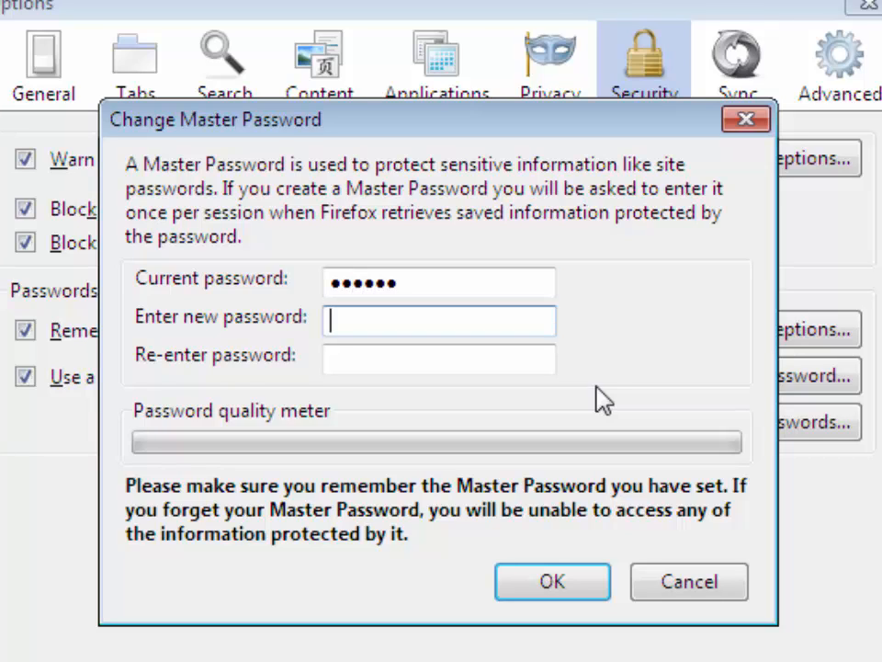
{"action": "type", "text": "••"}
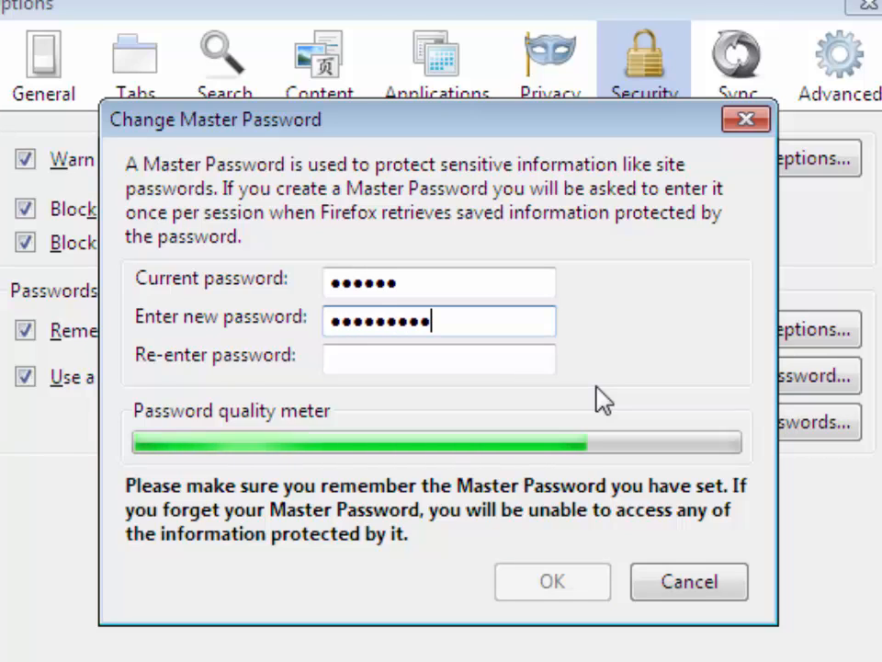
{"action": "type", "text": "•"}
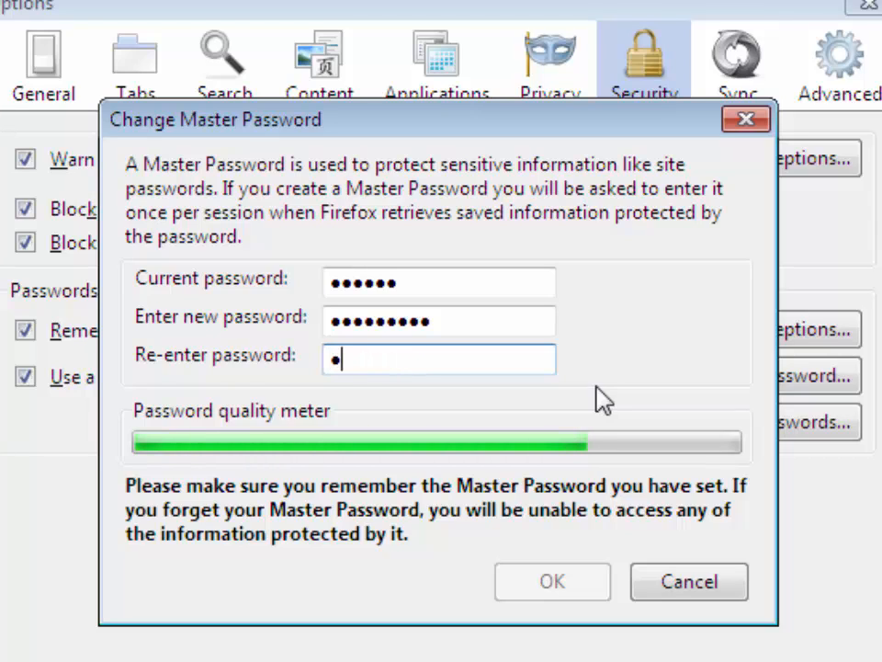
{"action": "type", "text": "••"}
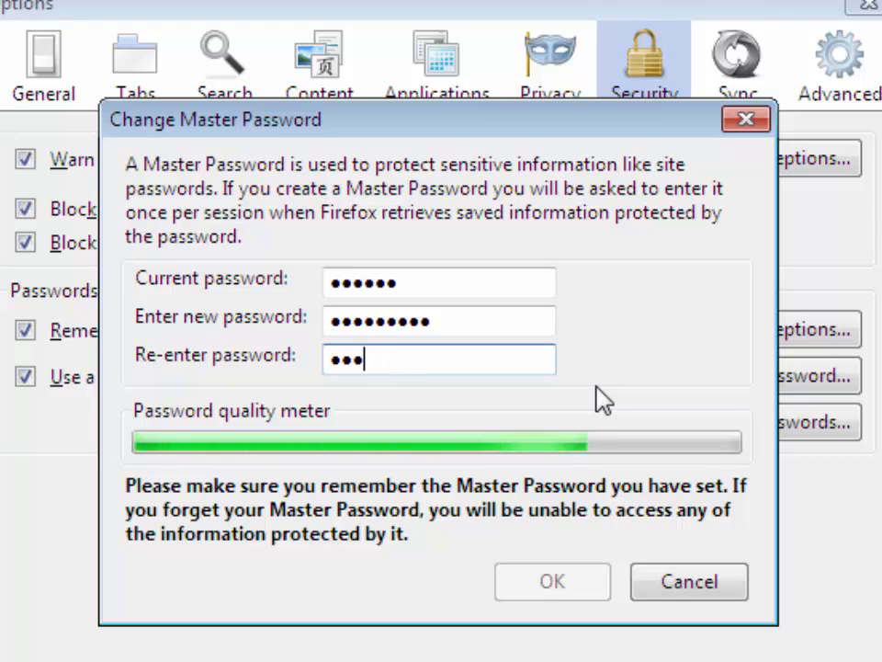
{"action": "type", "text": "••••••"}
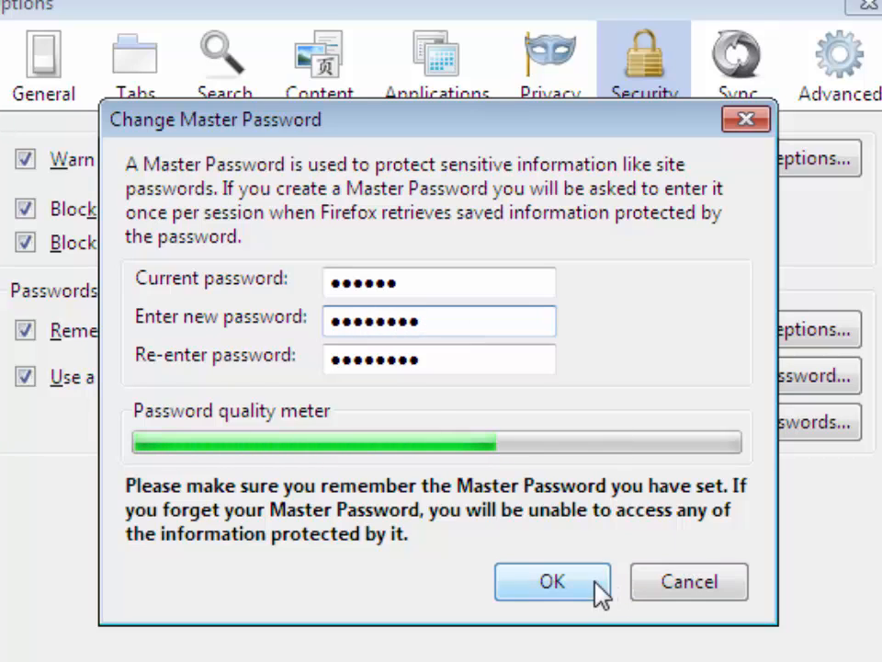
{"action": "left_click", "coordinate": [553, 581]}
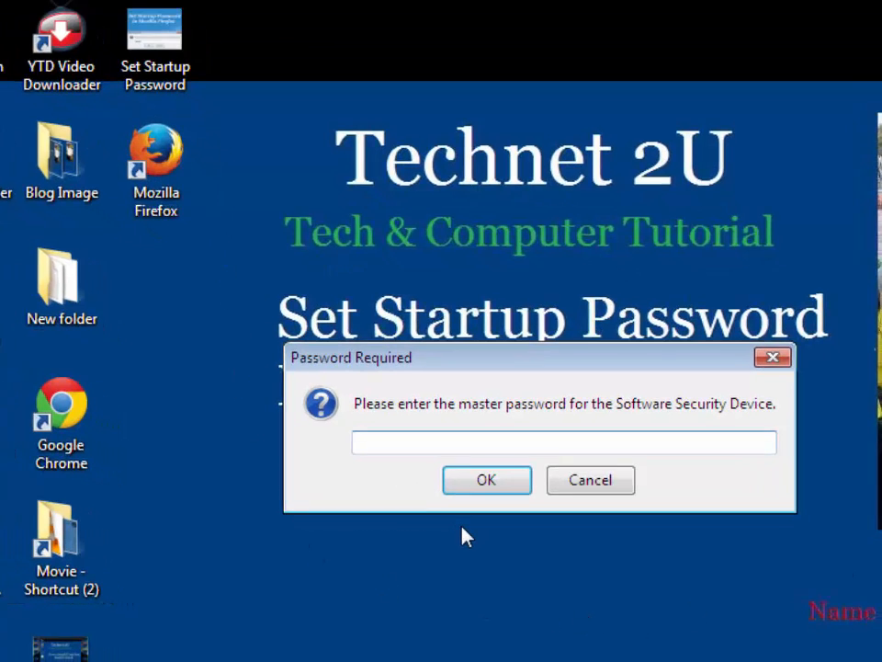
Enter the new master password in the Password Required dialog and confirm.
{"action": "type", "text": "x"}
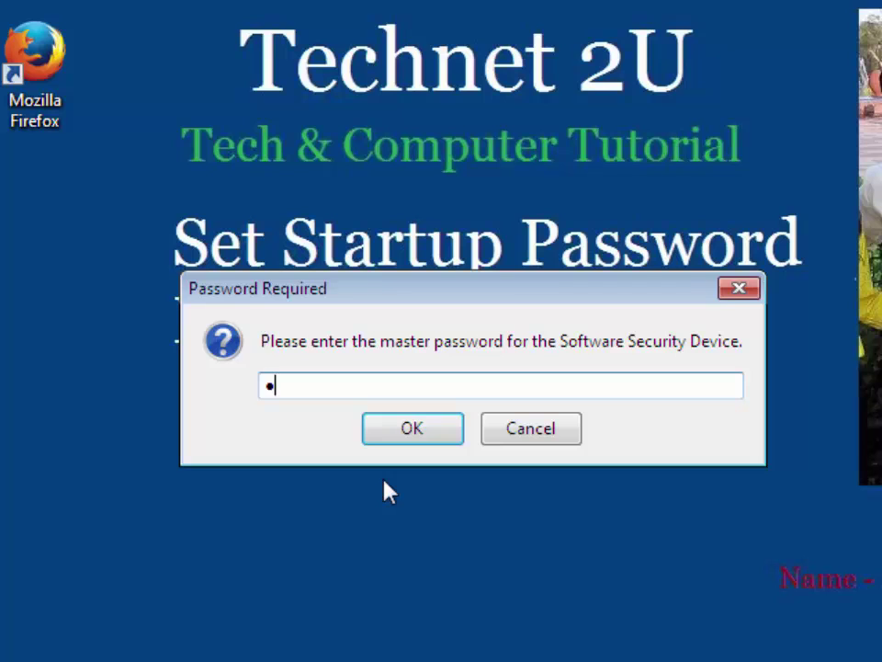
{"action": "type", "text": "••••"}
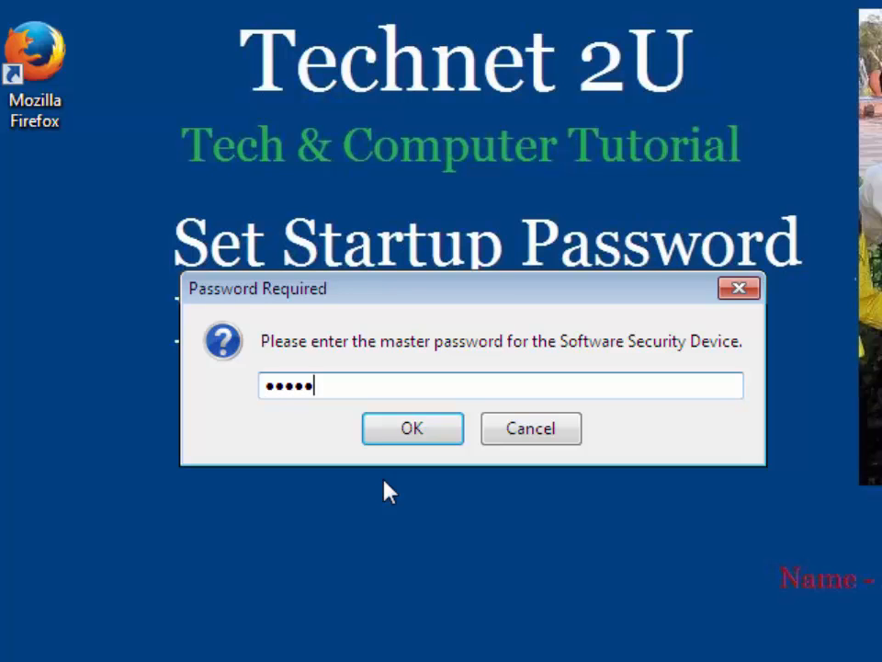
{"action": "left_click", "coordinate": [412, 428]}
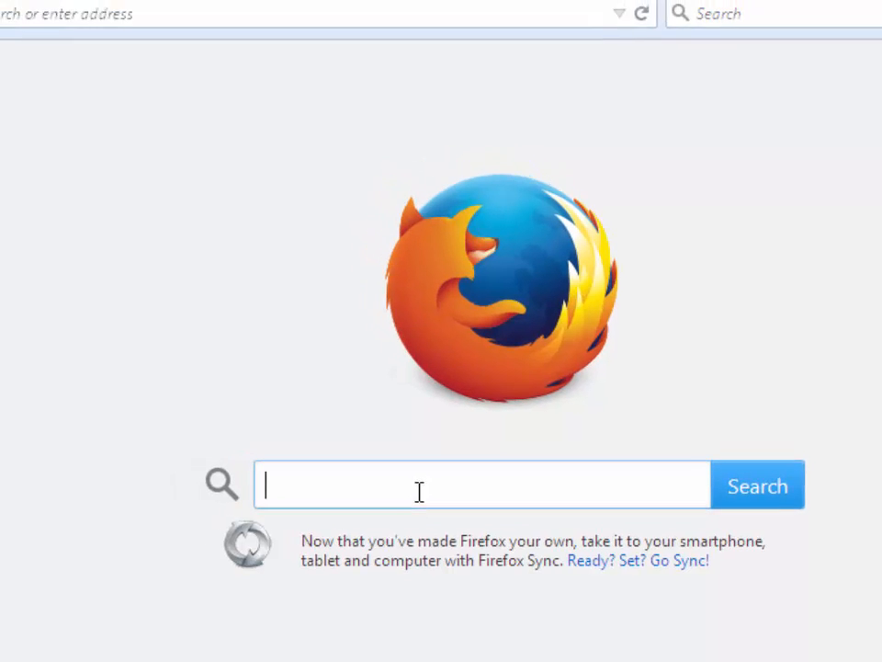